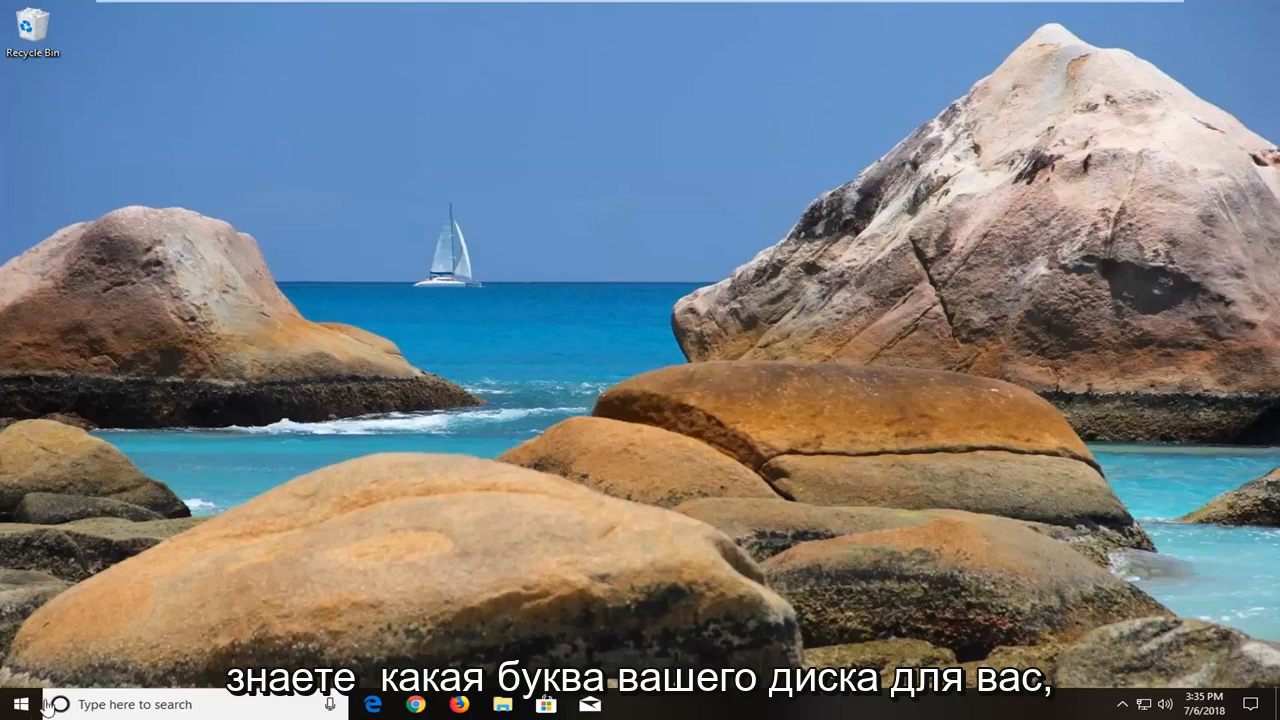
Search the Start menu for 'computer'
{"action": "left_click", "coordinate": [16, 703]}
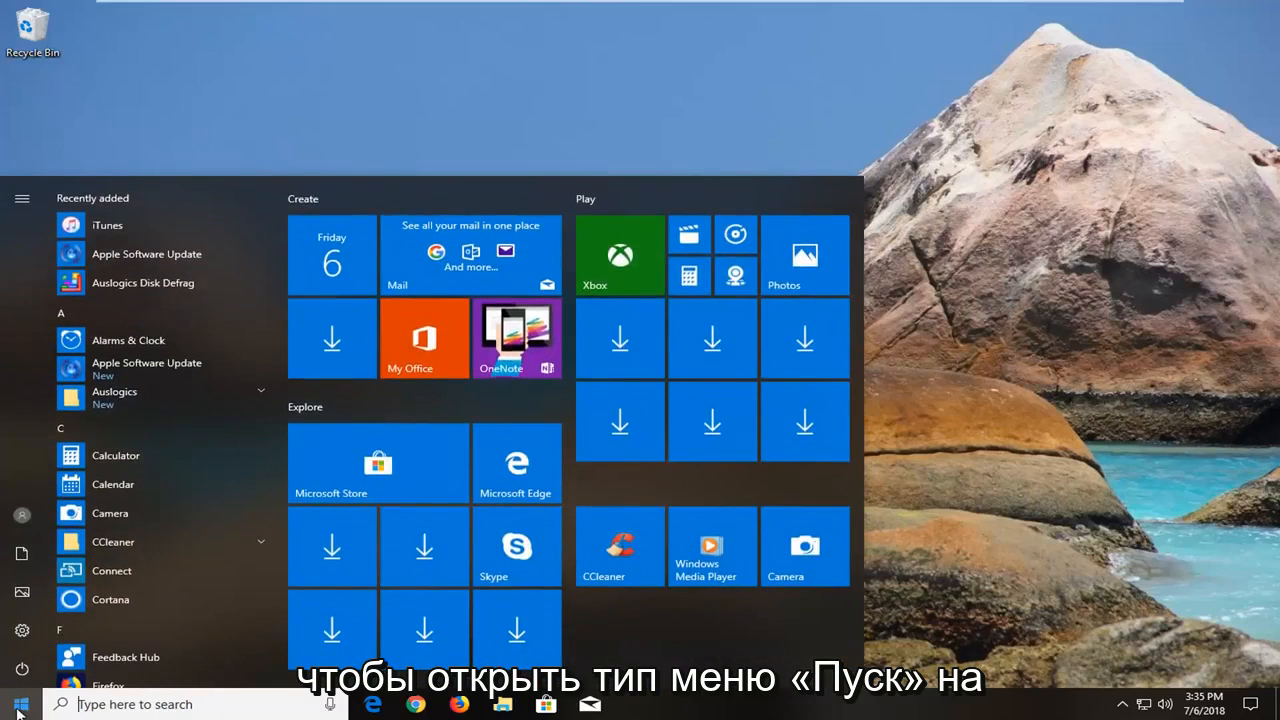
{"action": "type", "text": "computer"}
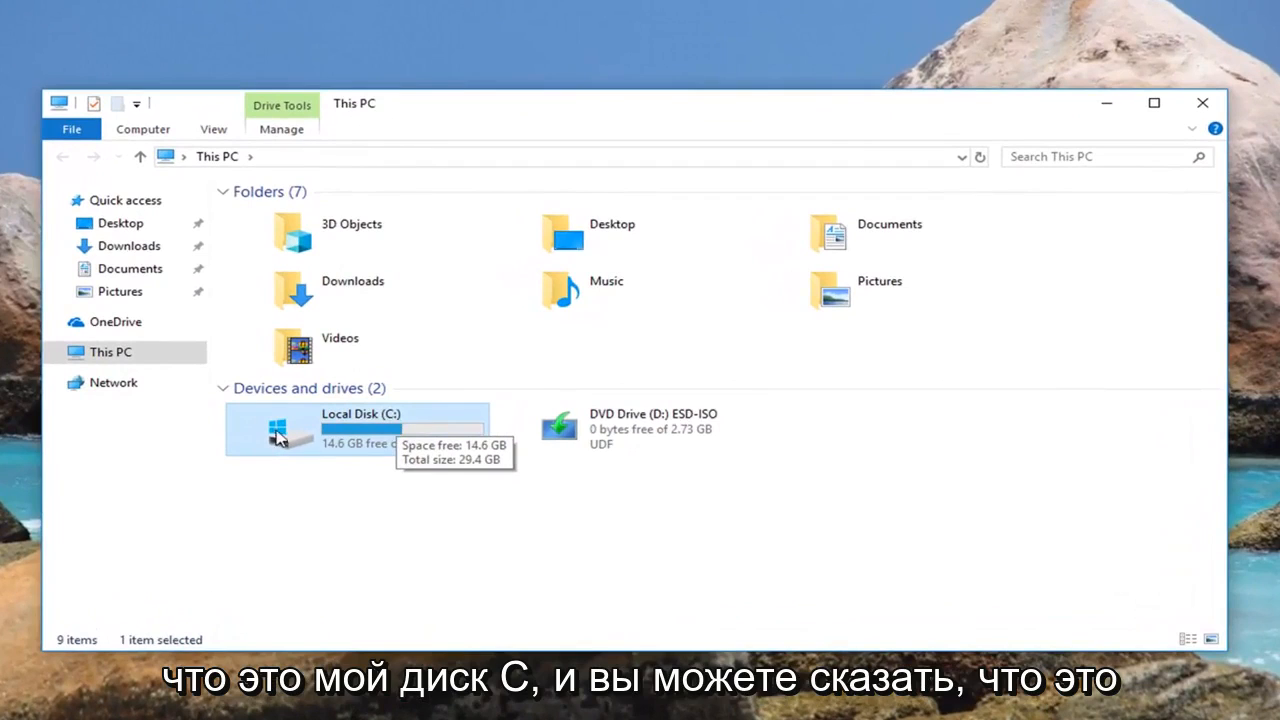
{"action": "mouse_move", "coordinate": [300, 438]}
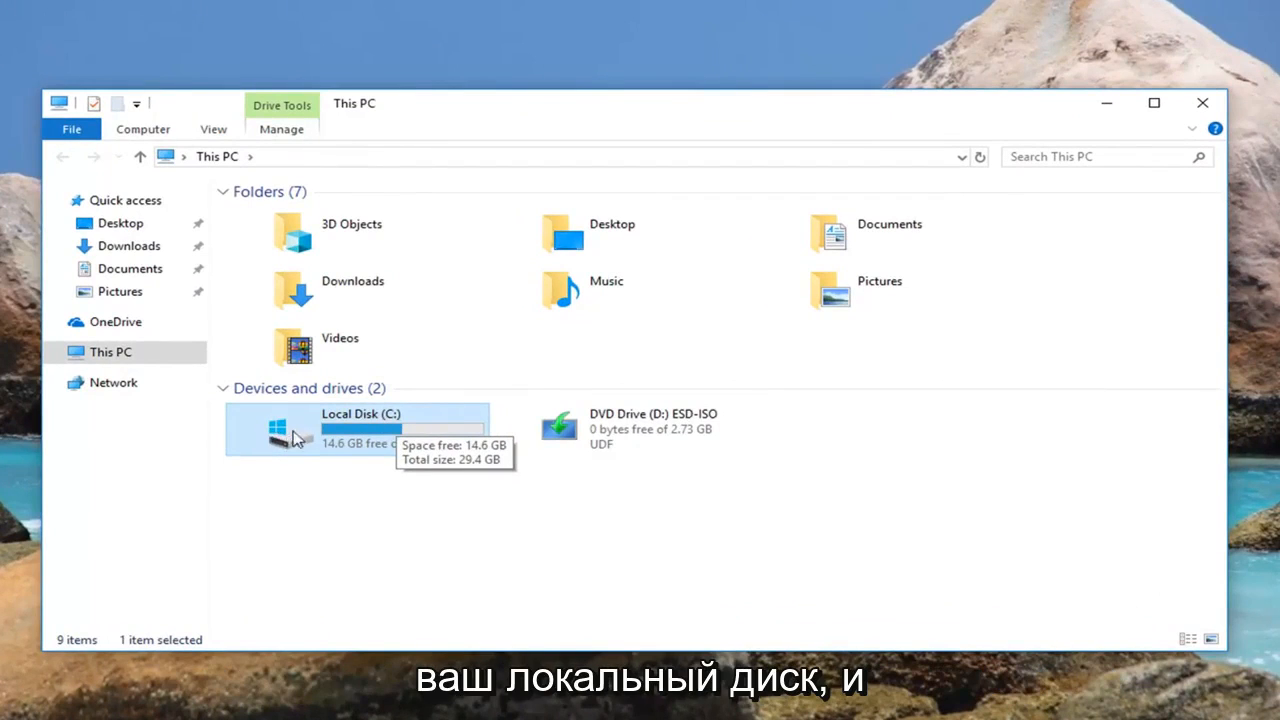
{"action": "mouse_move", "coordinate": [276, 476]}
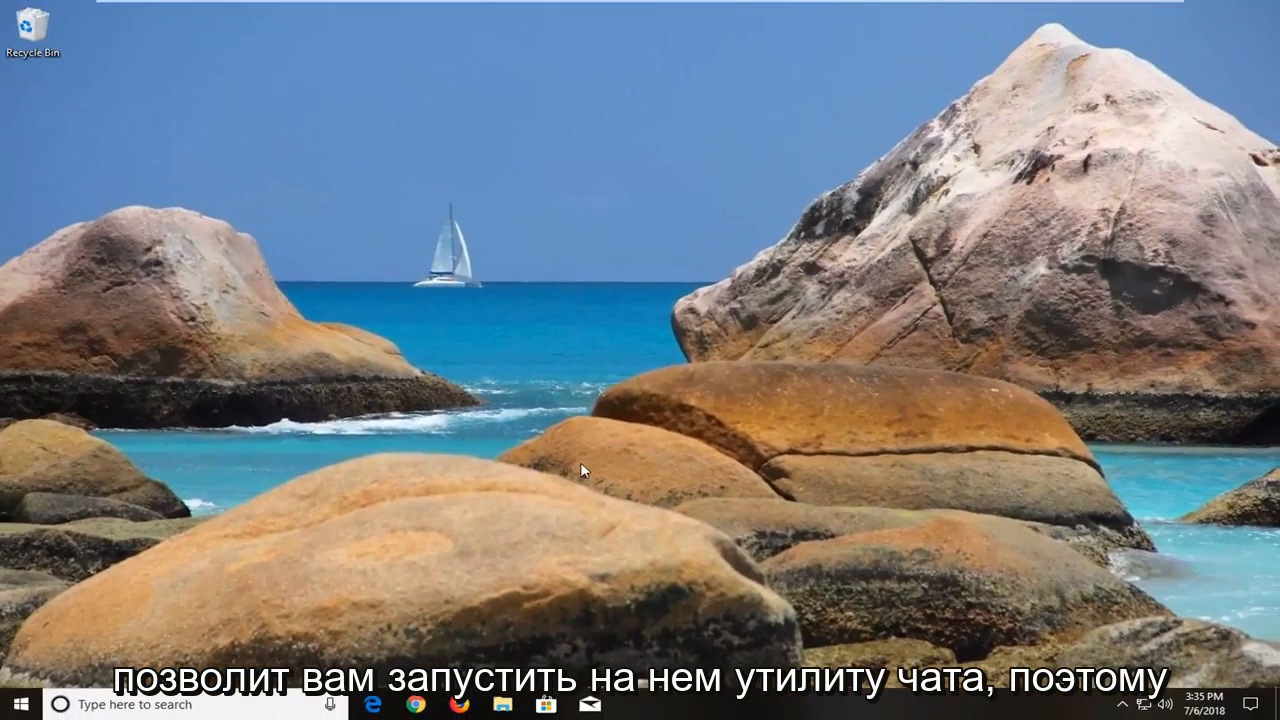
Open the Start menu to launch an elevated Command Prompt
{"action": "left_click", "coordinate": [14, 704]}
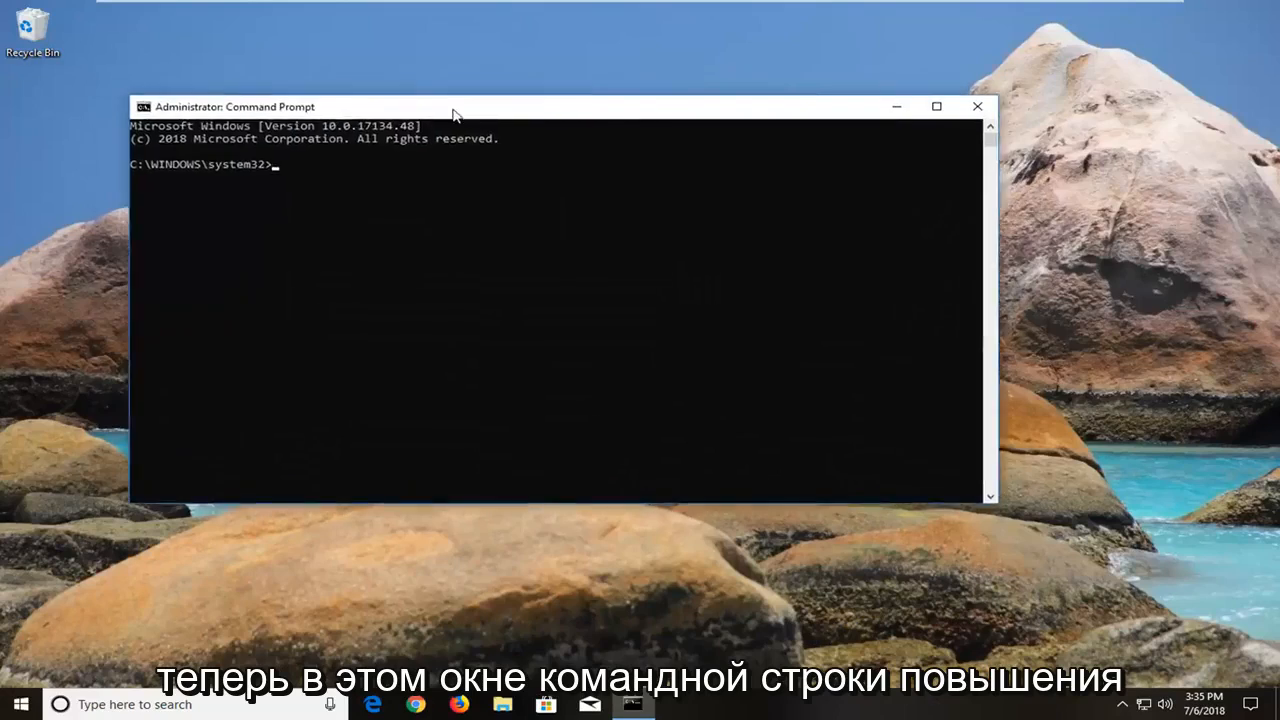
Enter 'chkdsk /r C:' at the administrator prompt to check drive C
{"action": "type", "text": "chk"}
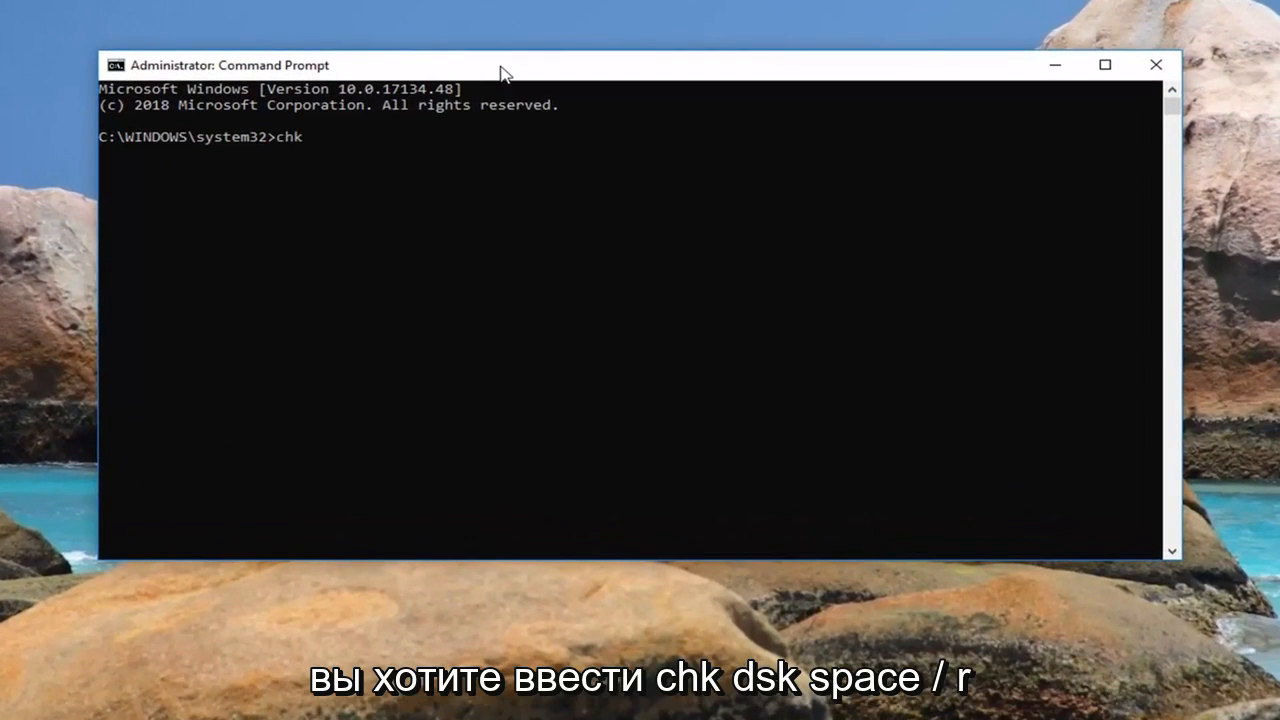
{"action": "type", "text": "dsk"}
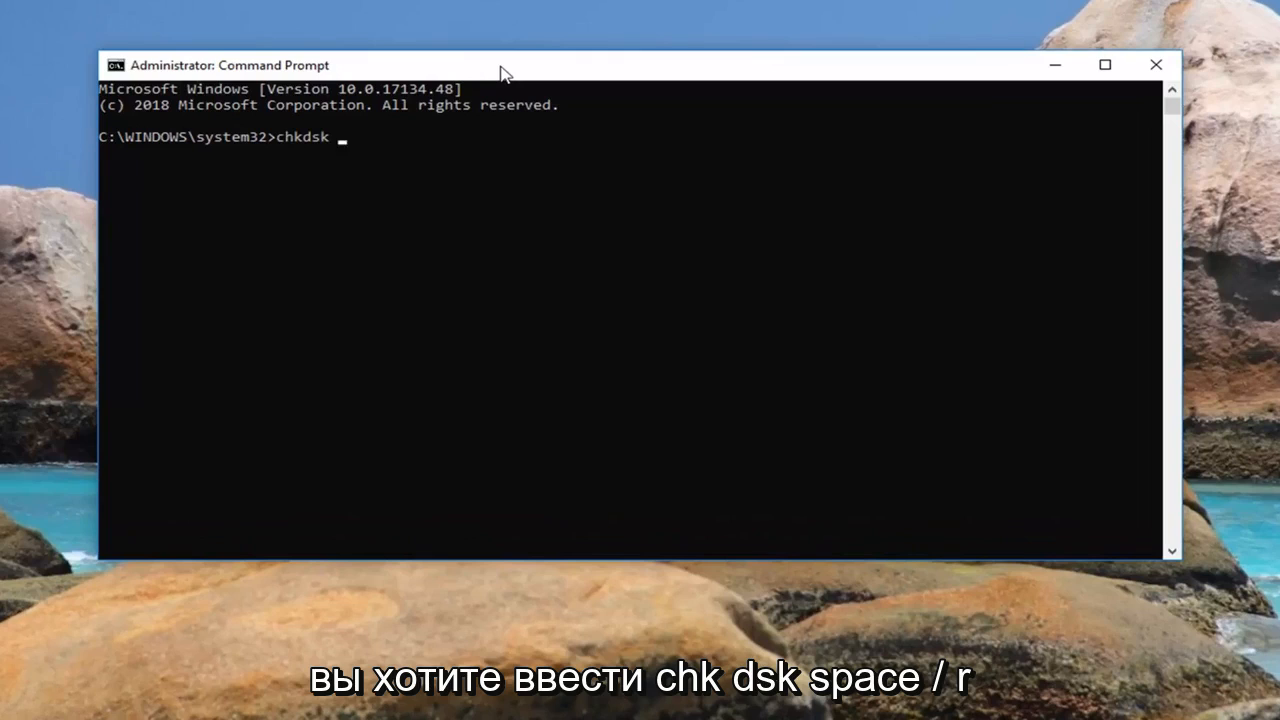
{"action": "type", "text": "/r"}
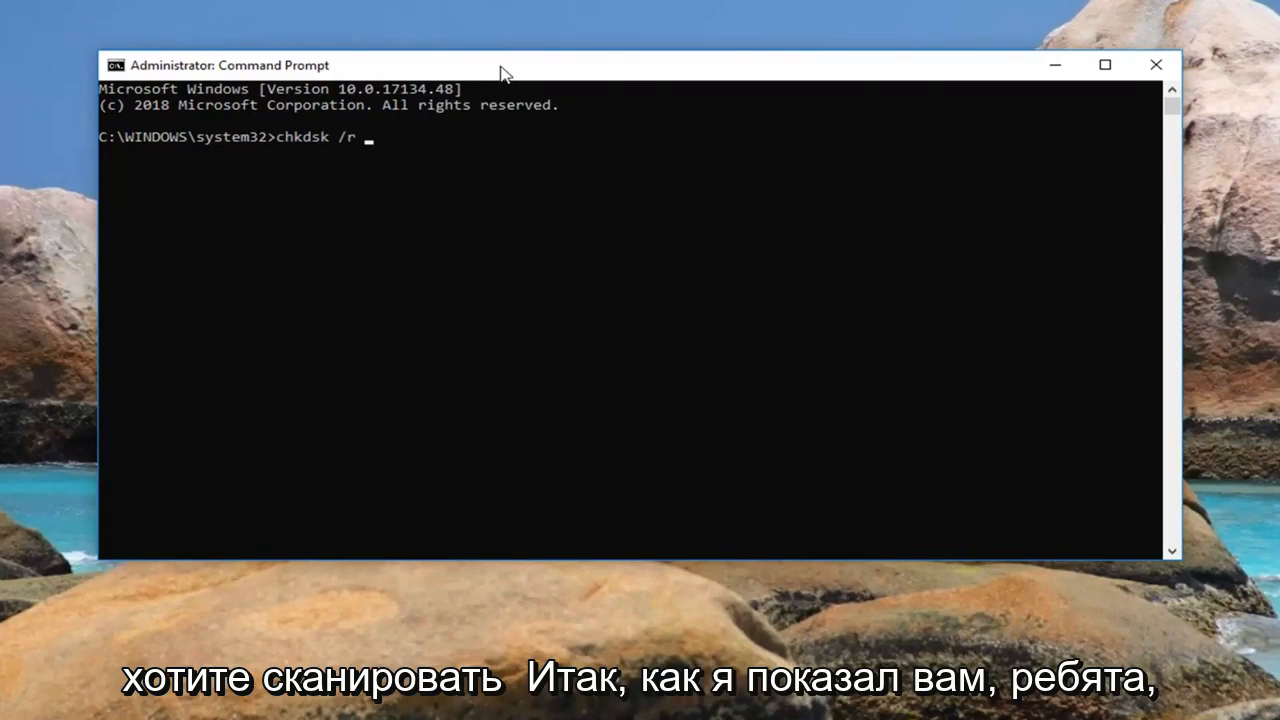
{"action": "type", "text": "C"}
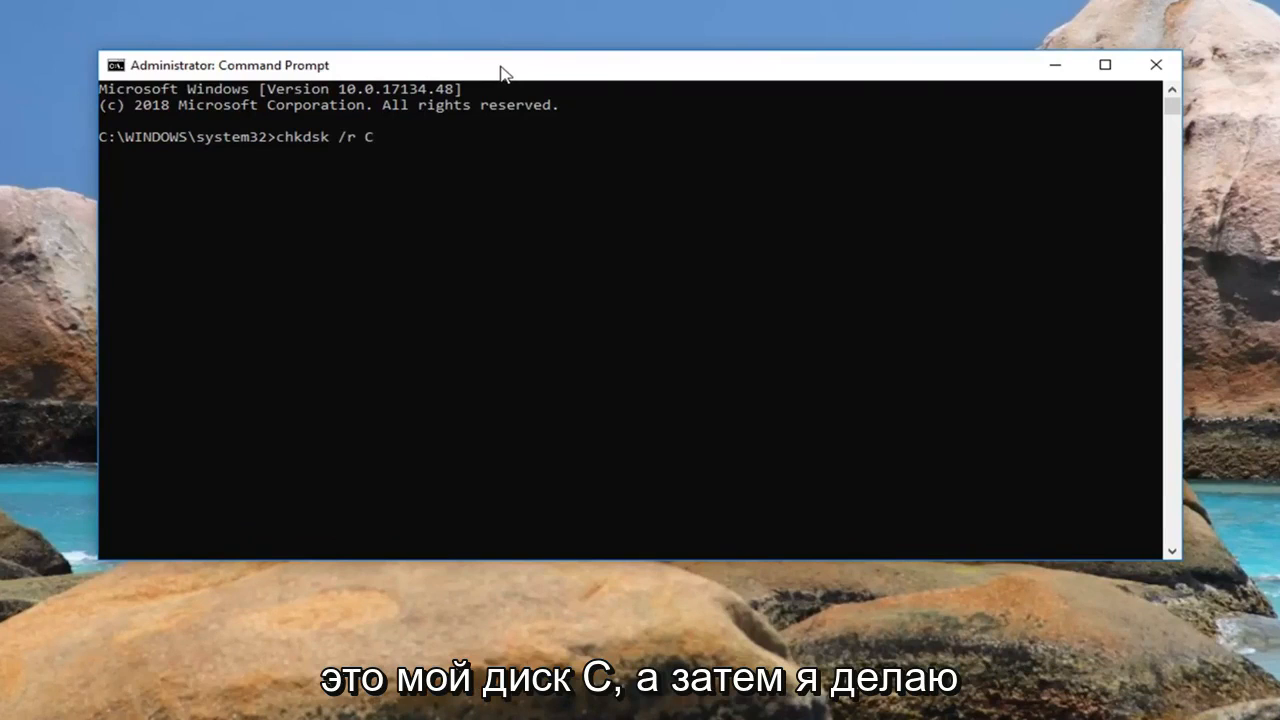
{"action": "type", "text": ":"}
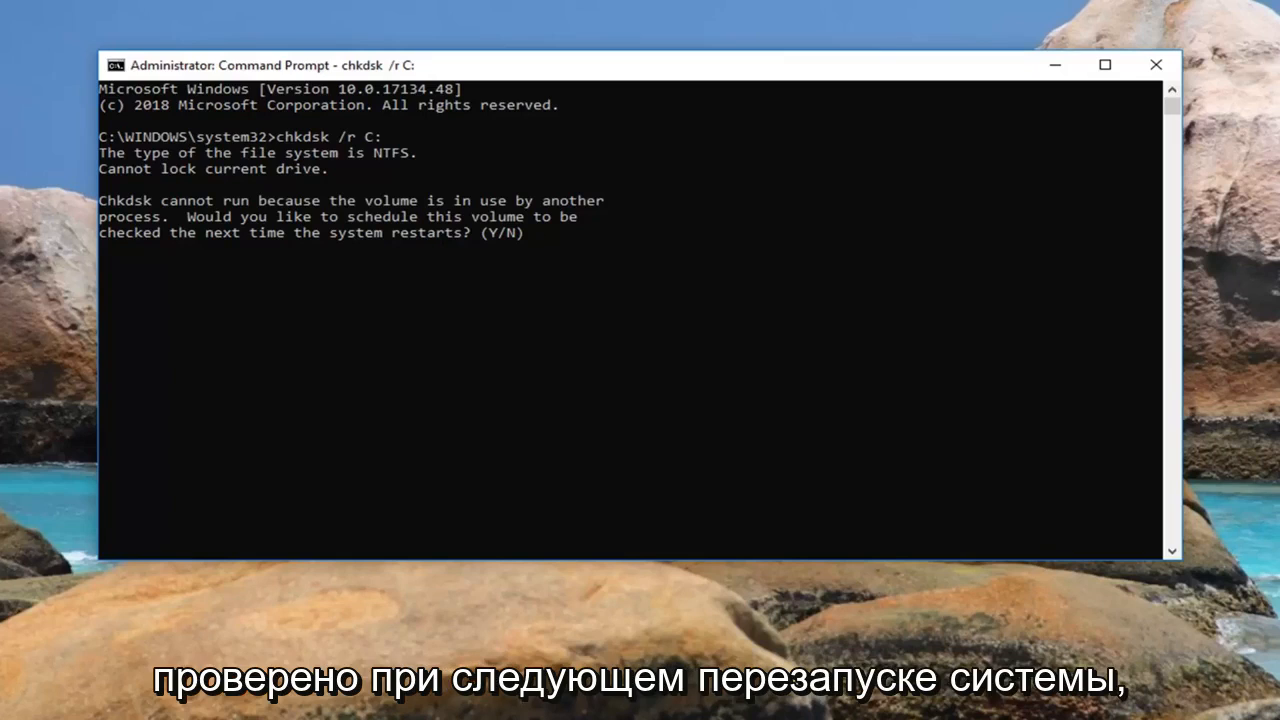
{"action": "mouse_move", "coordinate": [672, 268]}
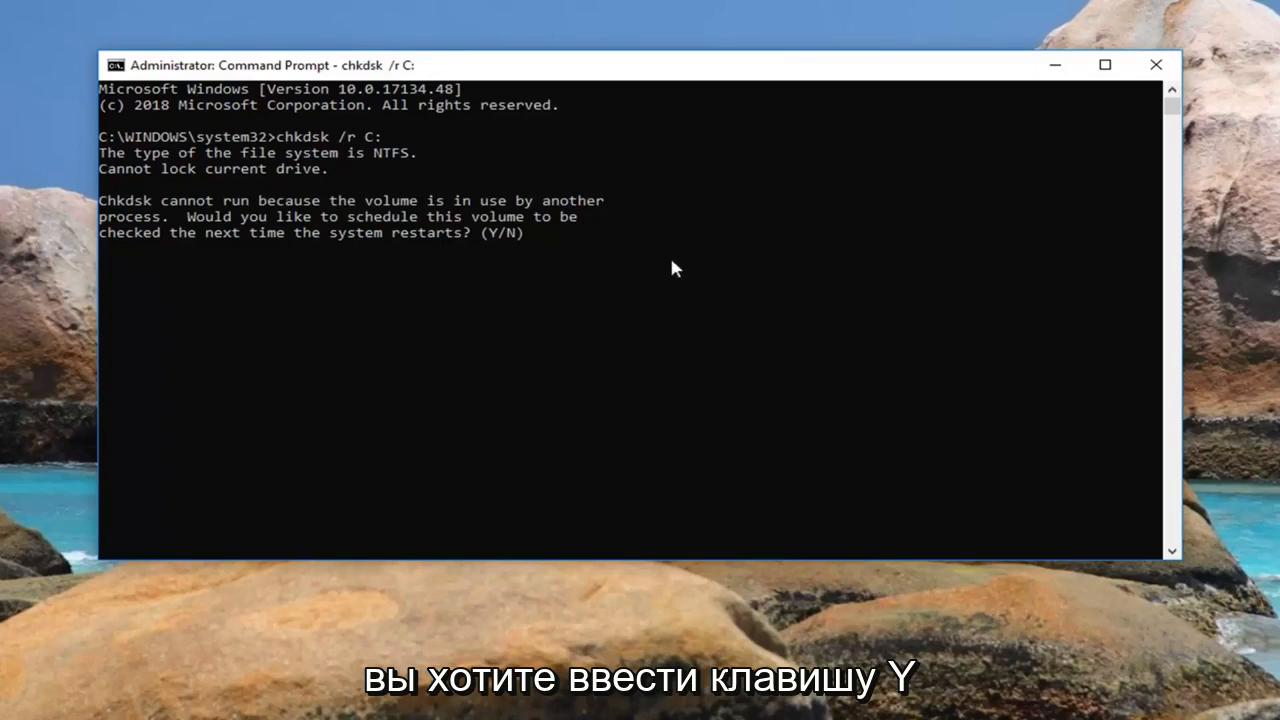
Answer 'y' to schedule the drive C check at next restart
{"action": "type", "text": "y"}
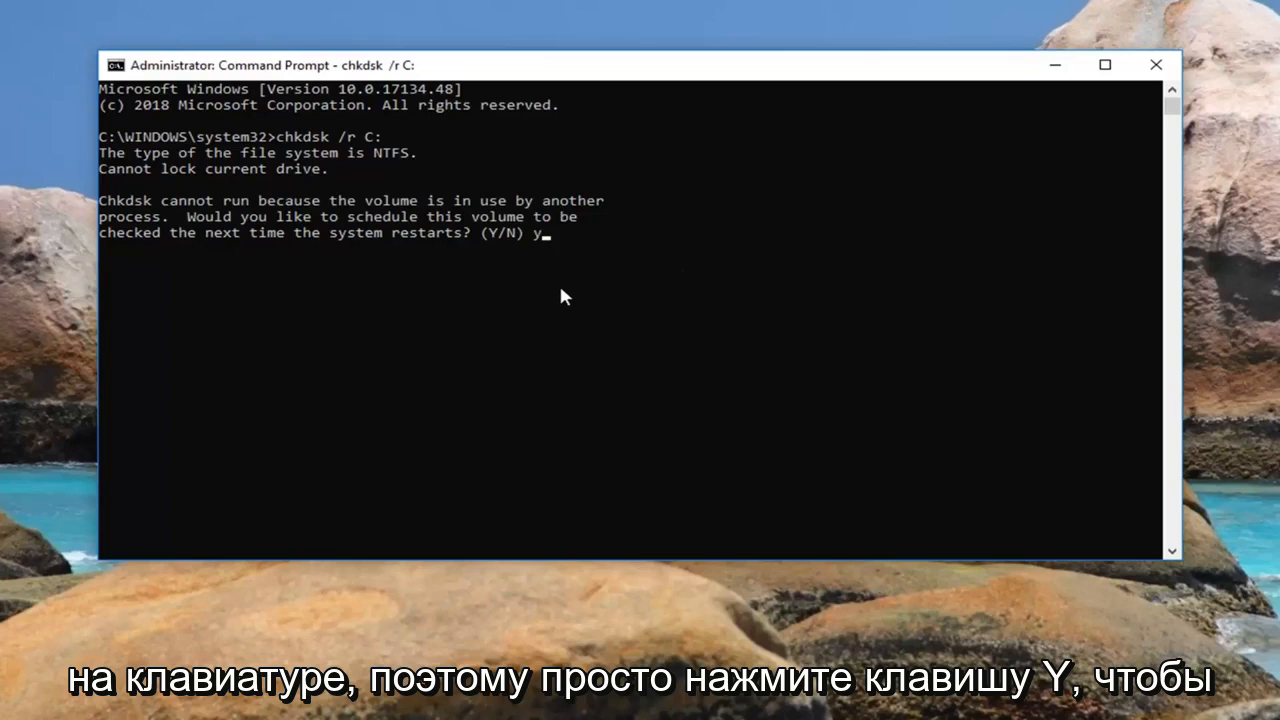
{"action": "key", "text": "Return"}
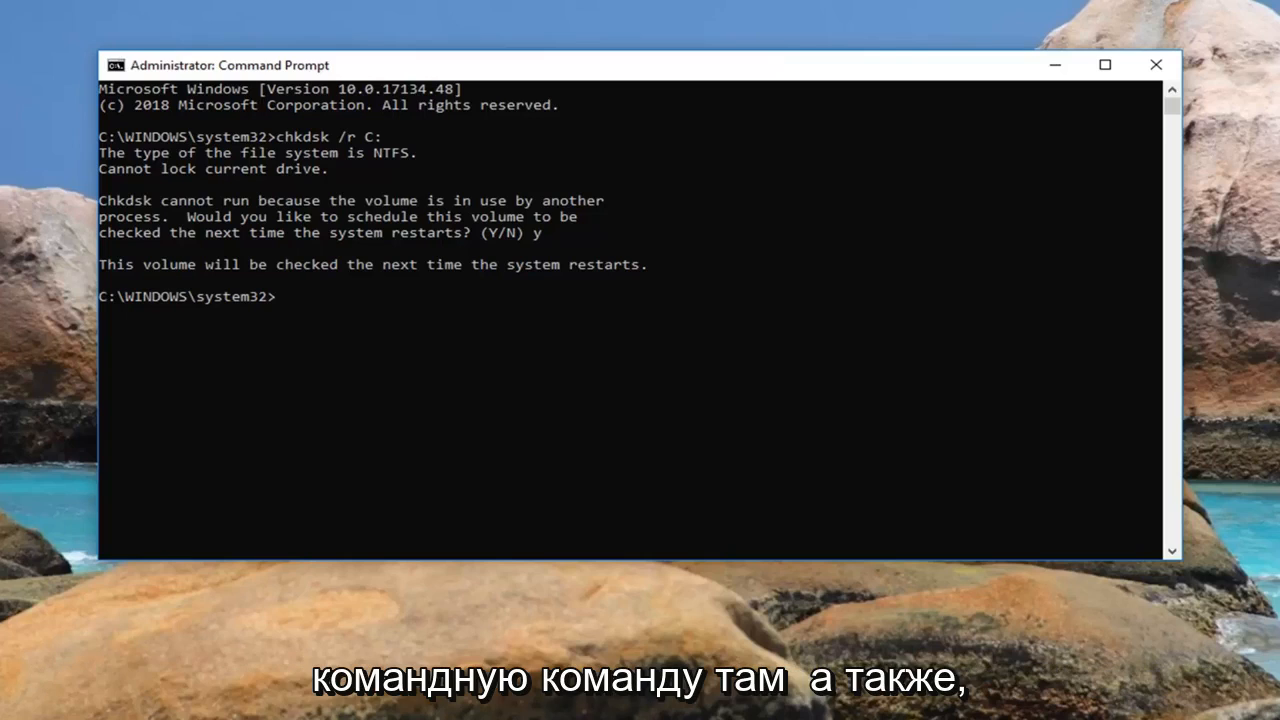
{"action": "mouse_move", "coordinate": [762, 363]}
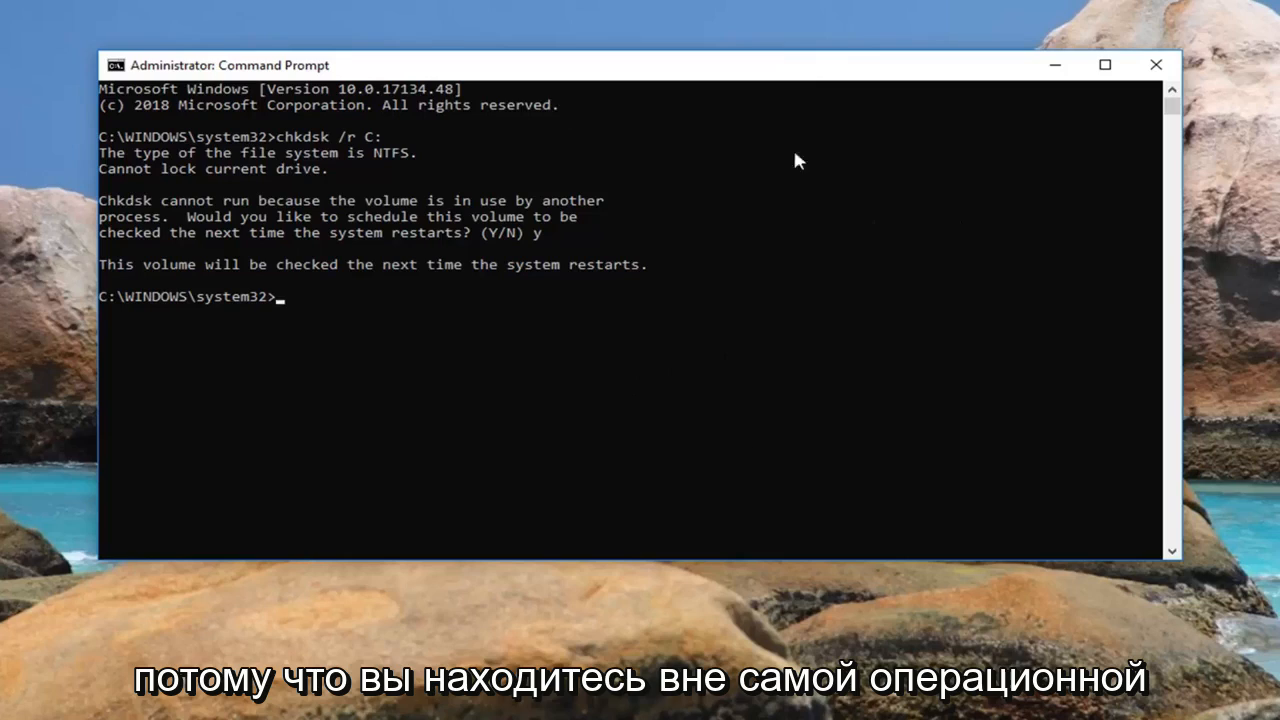
{"action": "mouse_move", "coordinate": [425, 430]}
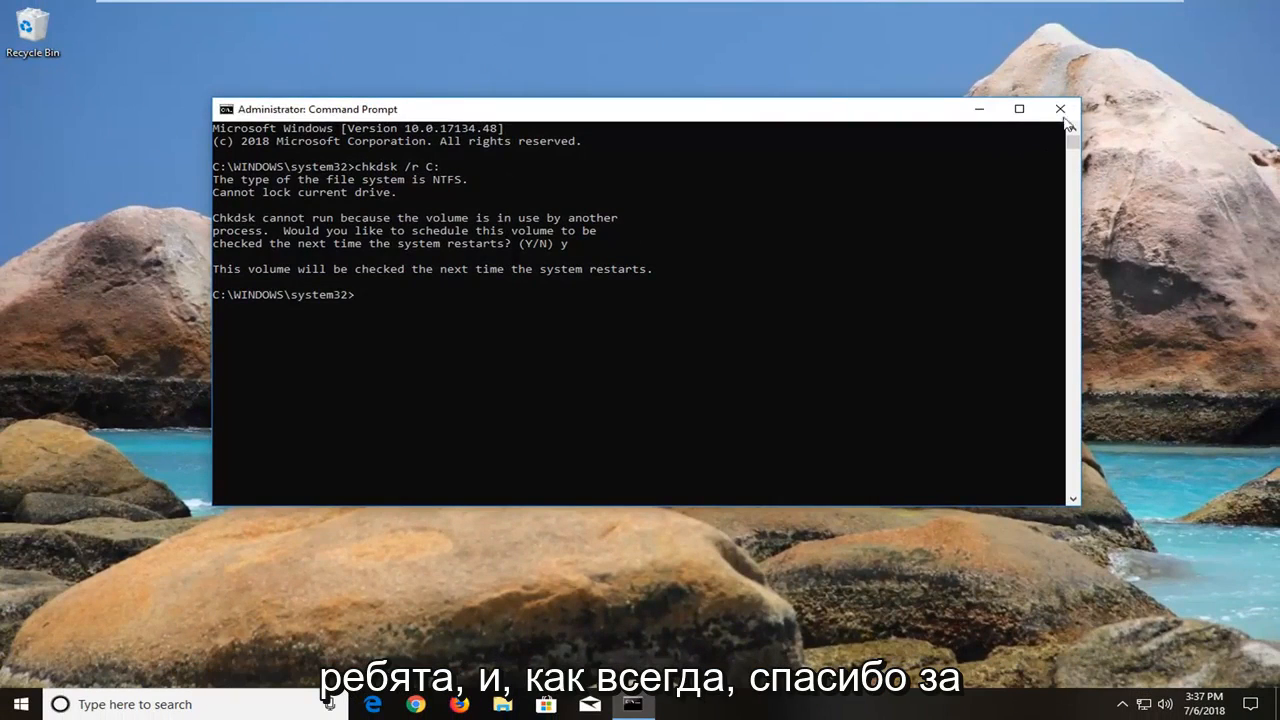
{"action": "mouse_move", "coordinate": [1155, 50]}
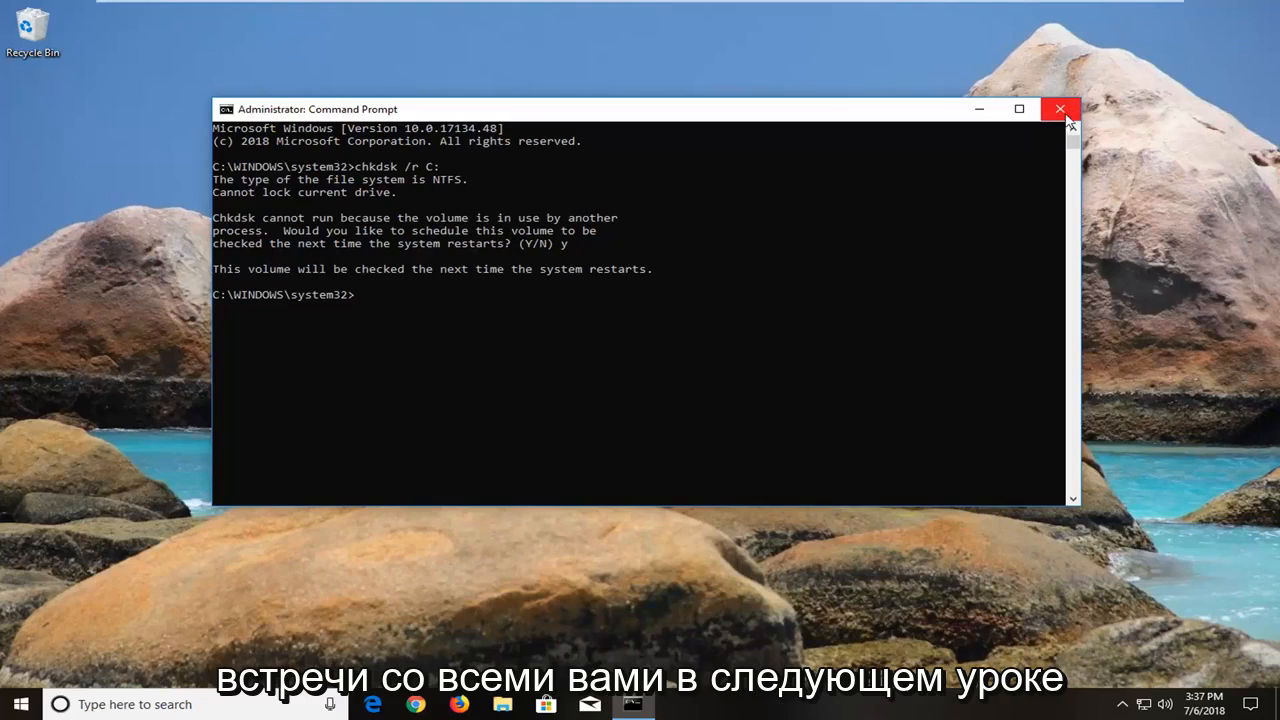
Close the Administrator Command Prompt window
{"action": "left_click", "coordinate": [1060, 108]}
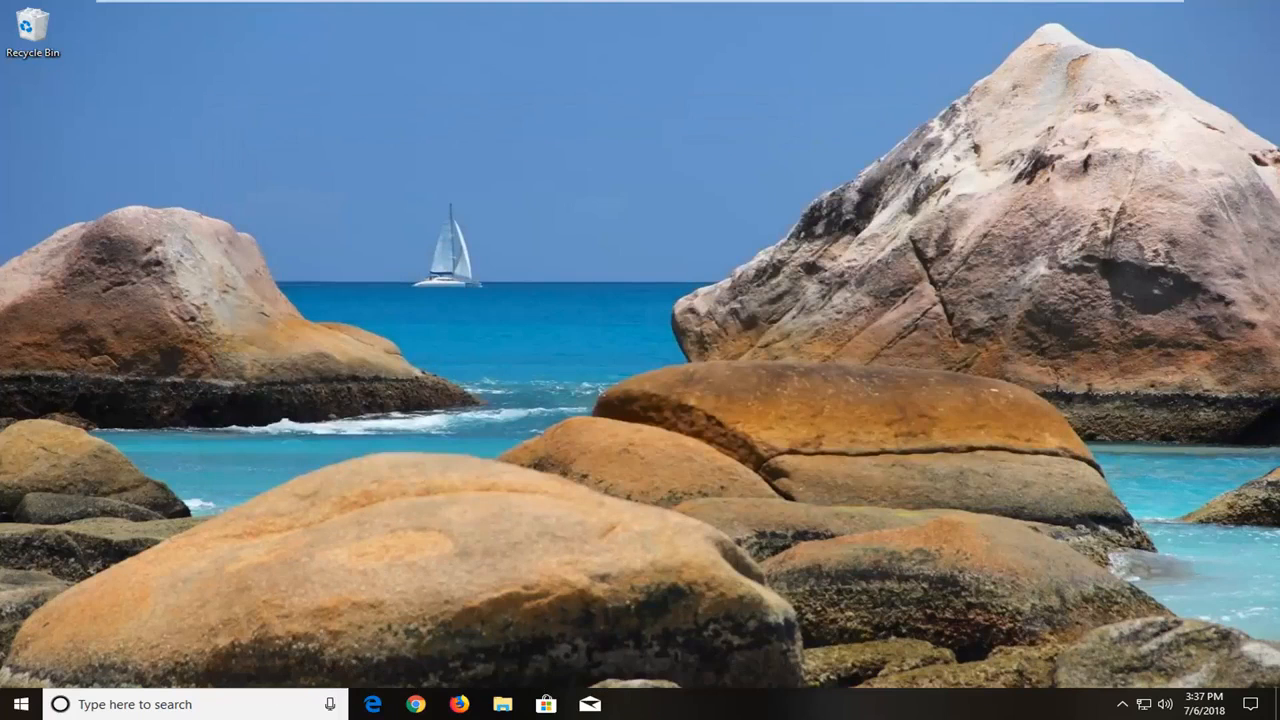